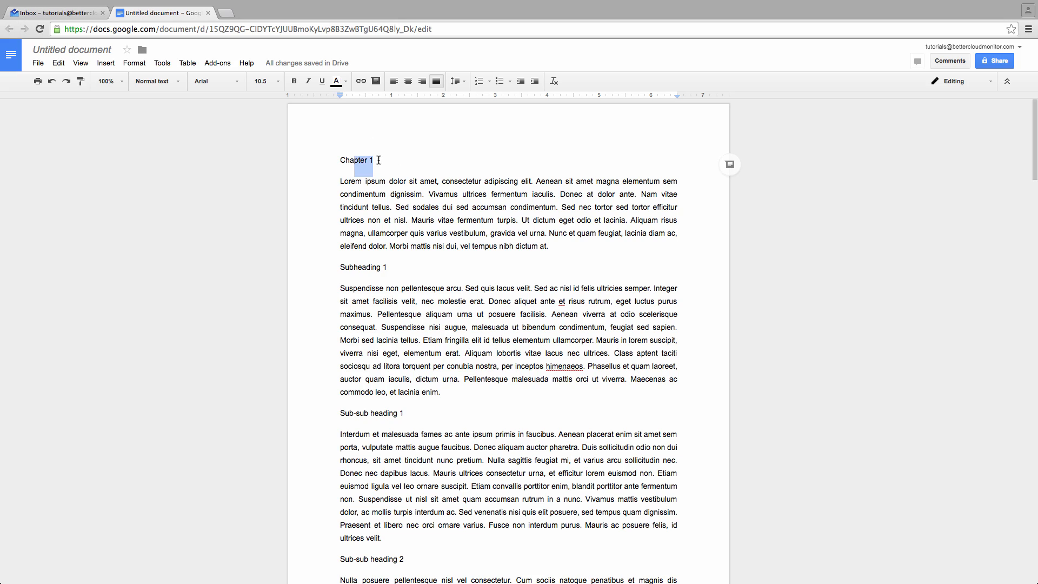
Apply Heading 1 style to the Chapter 1 and Chapter 2 title lines.
{"action": "scroll", "scroll_direction": "down", "scroll_amount": 3}
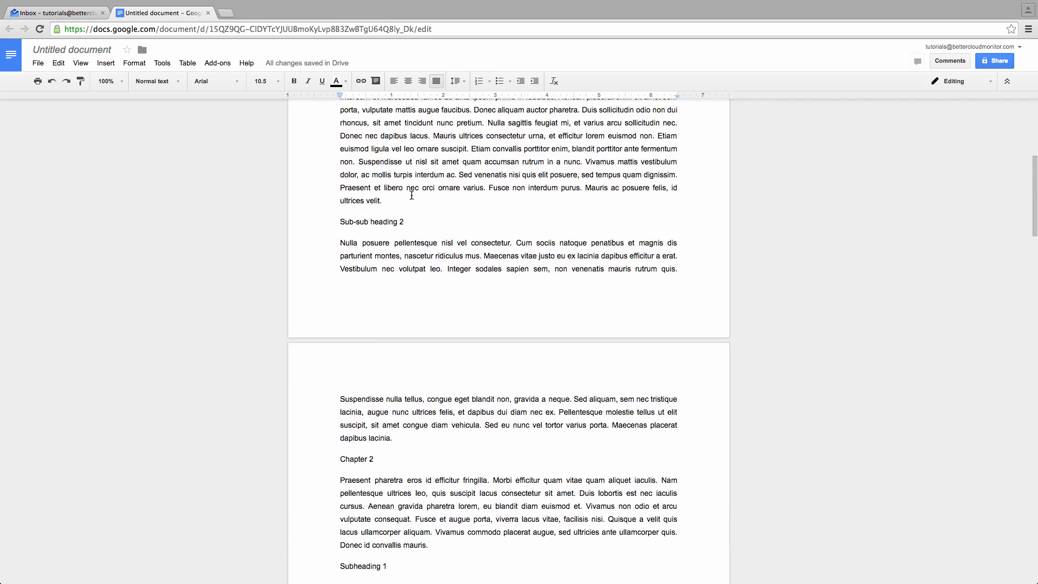
{"action": "scroll", "scroll_direction": "down", "scroll_amount": 3}
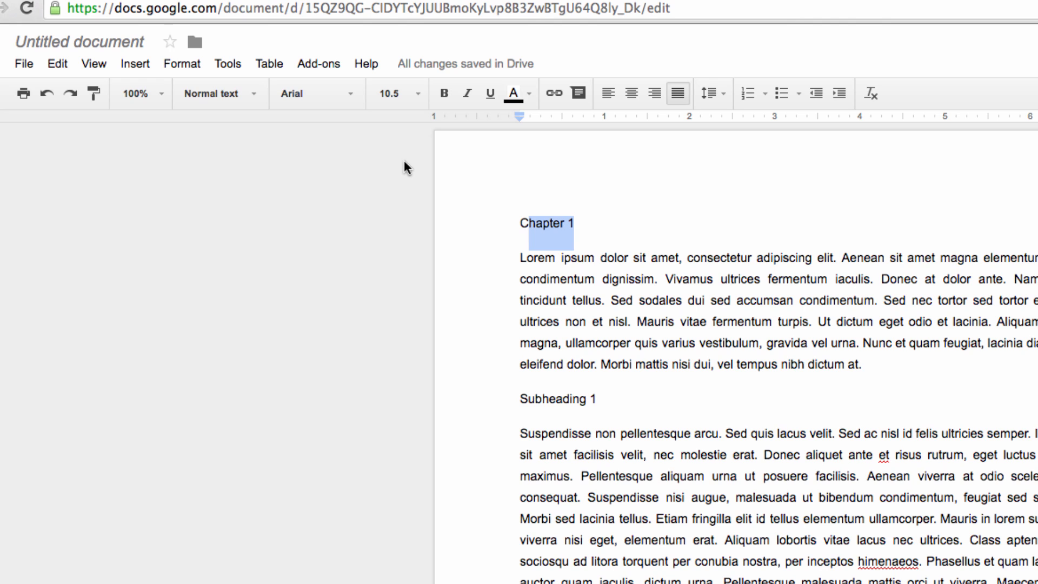
{"action": "mouse_move", "coordinate": [372, 162]}
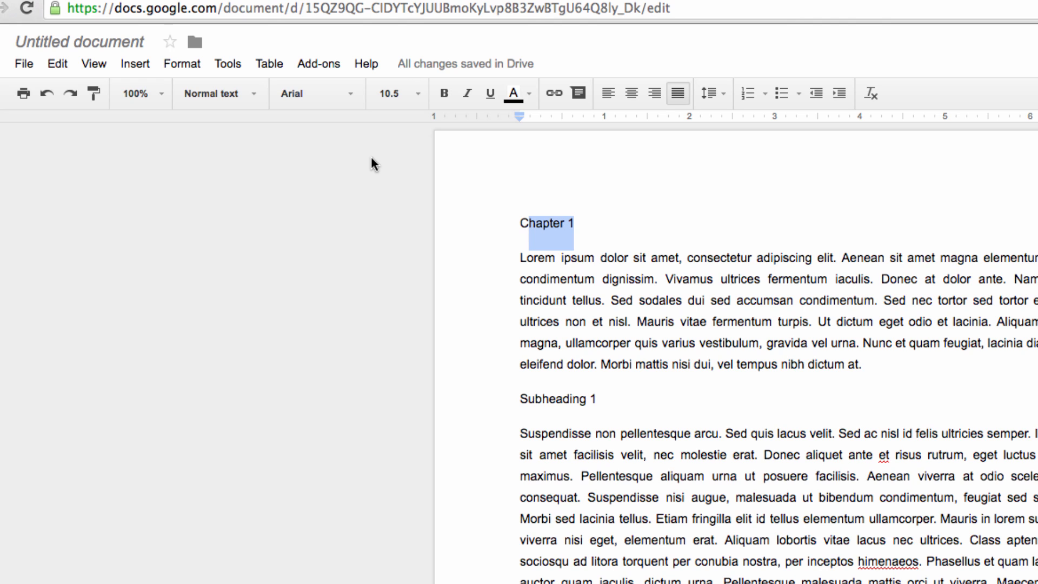
{"action": "mouse_move", "coordinate": [218, 93]}
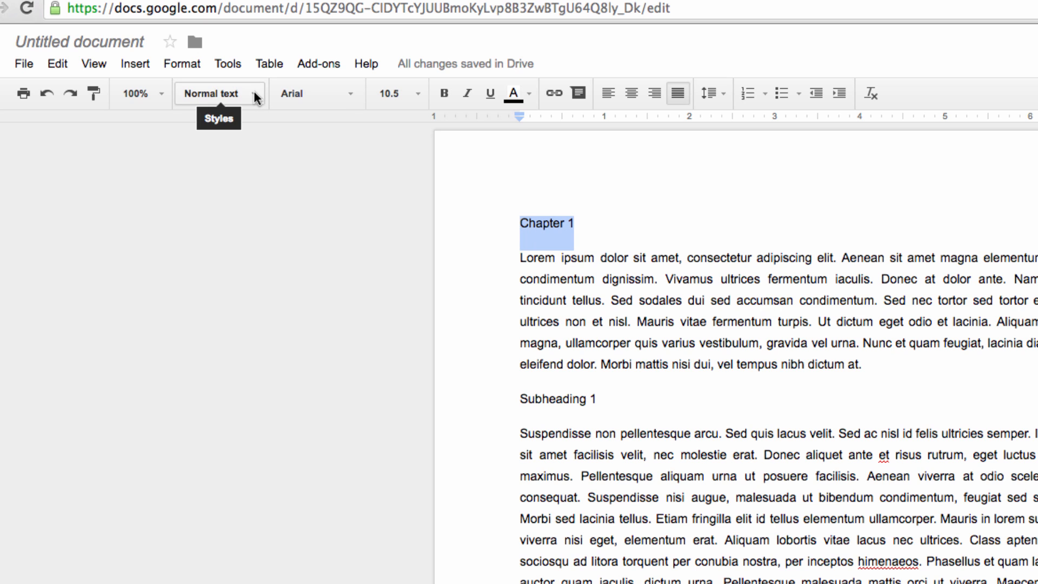
{"action": "left_click", "coordinate": [217, 93]}
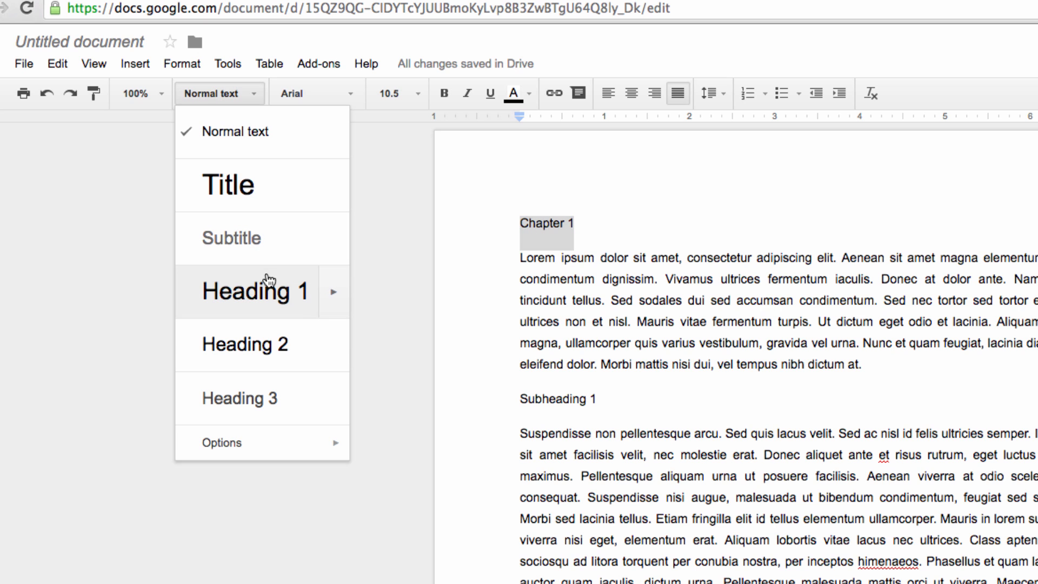
{"action": "left_click", "coordinate": [251, 291]}
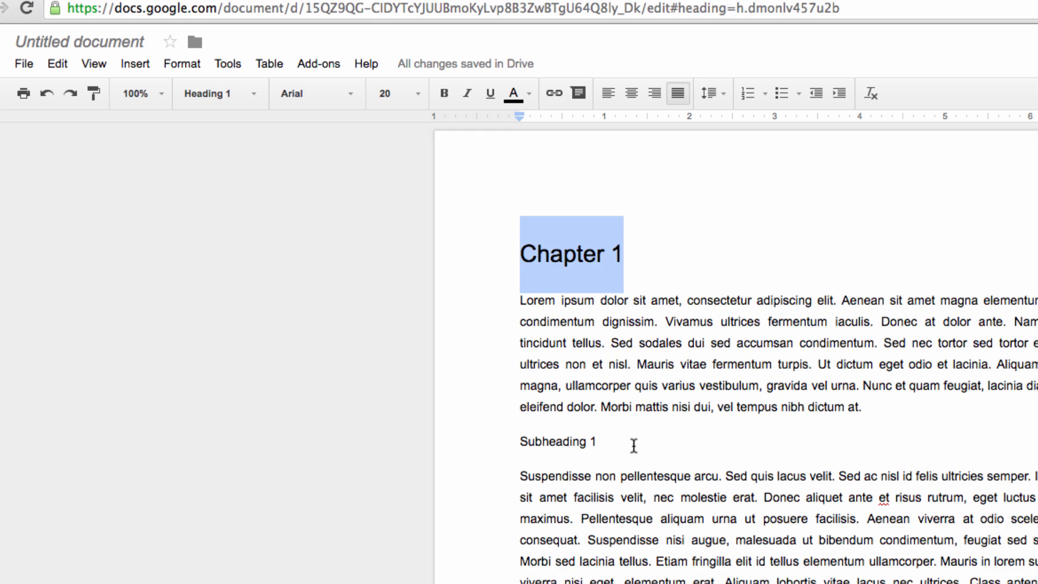
{"action": "scroll", "scroll_direction": "down", "scroll_amount": 3}
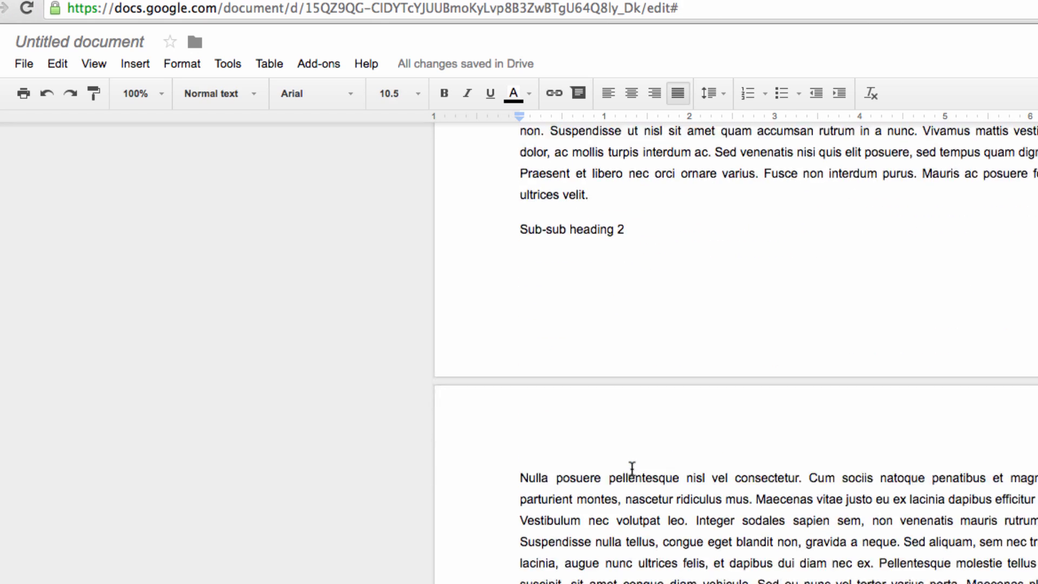
{"action": "scroll", "scroll_direction": "down", "scroll_amount": 3}
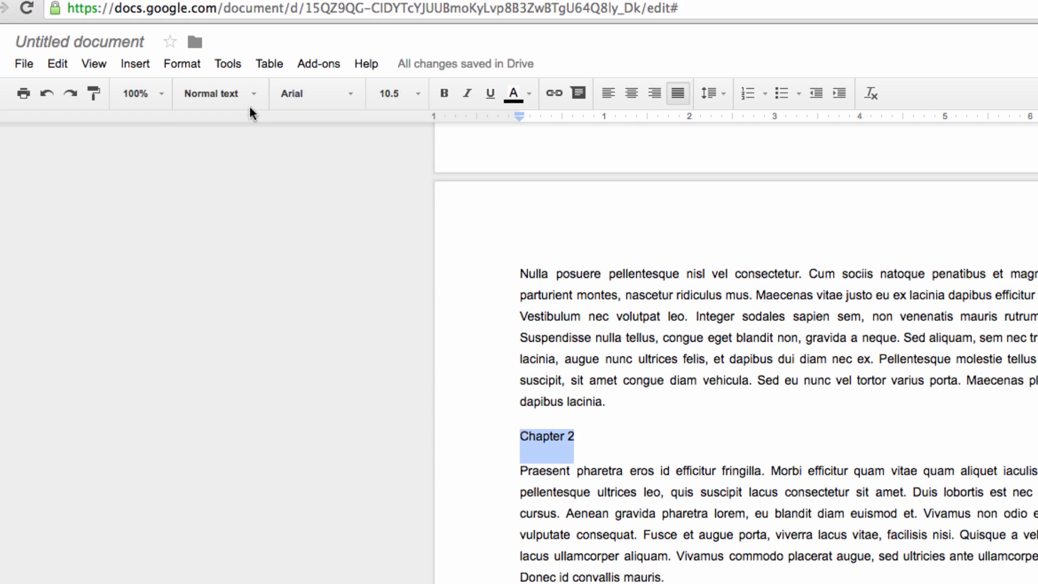
{"action": "left_click", "coordinate": [212, 93]}
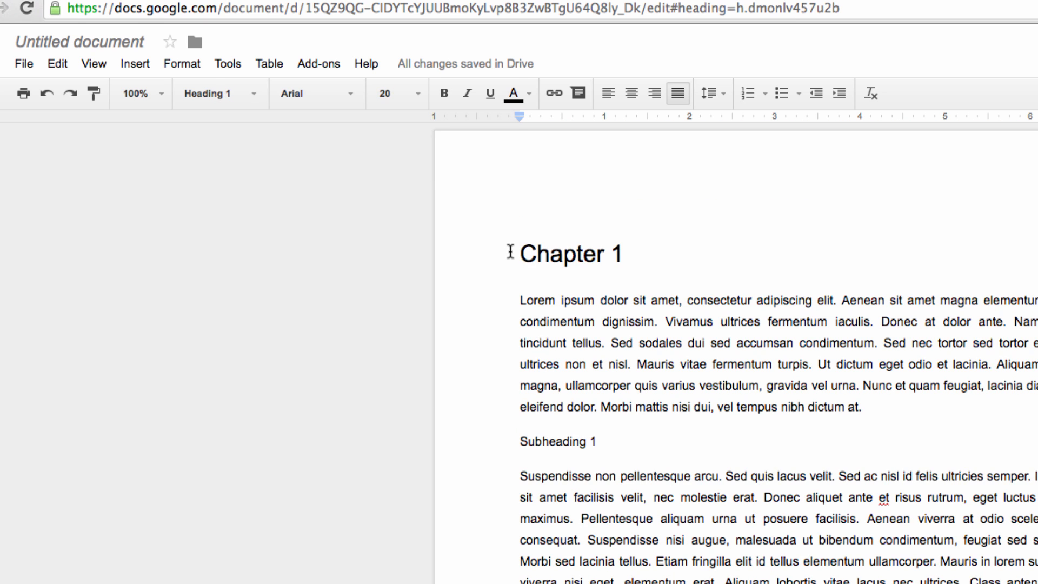
Insert a table of contents at the top of the document, above Chapter 1.
{"action": "left_click", "coordinate": [134, 63]}
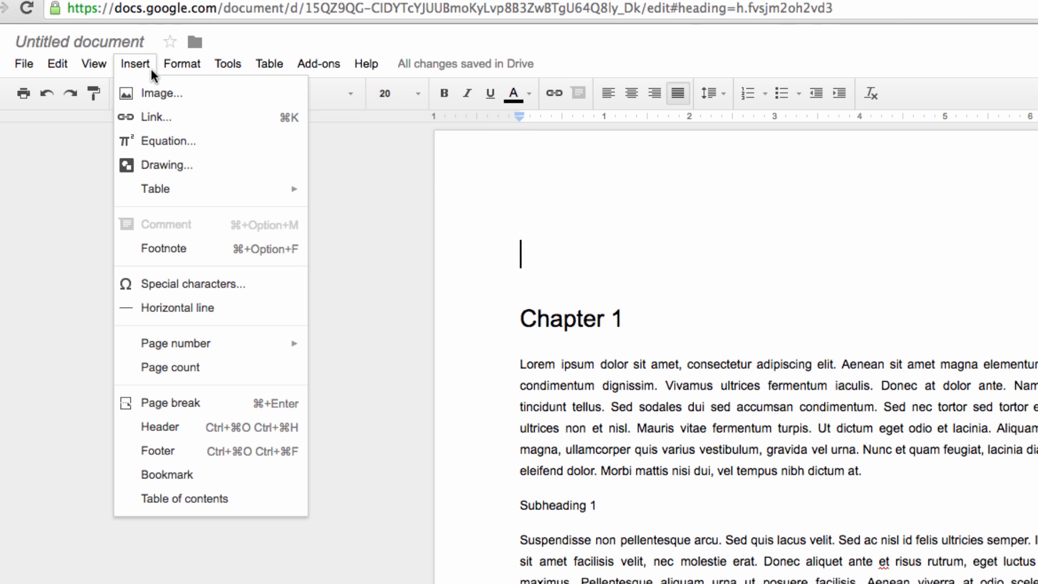
{"action": "mouse_move", "coordinate": [170, 366]}
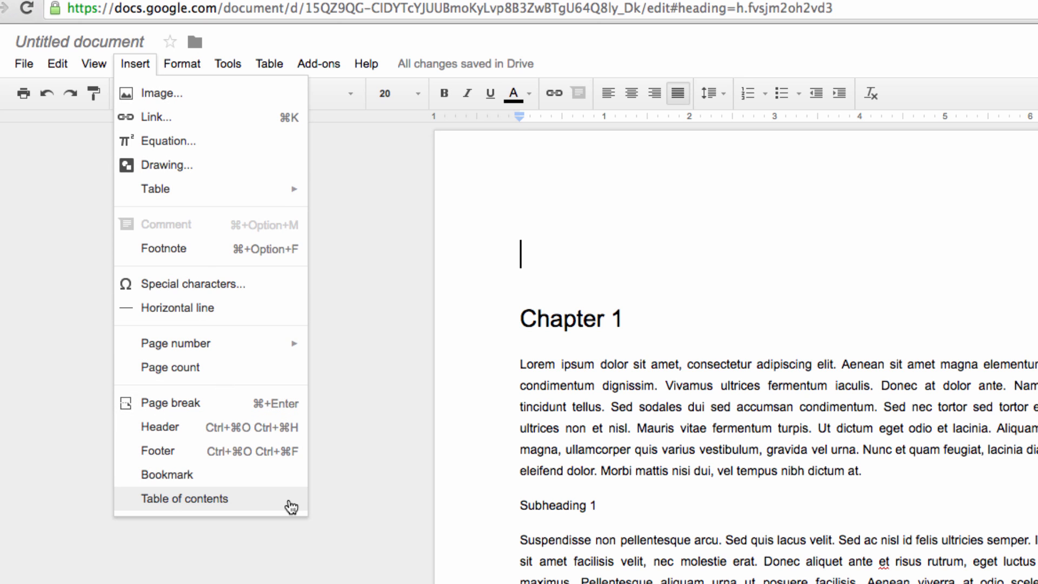
{"action": "left_click", "coordinate": [184, 498]}
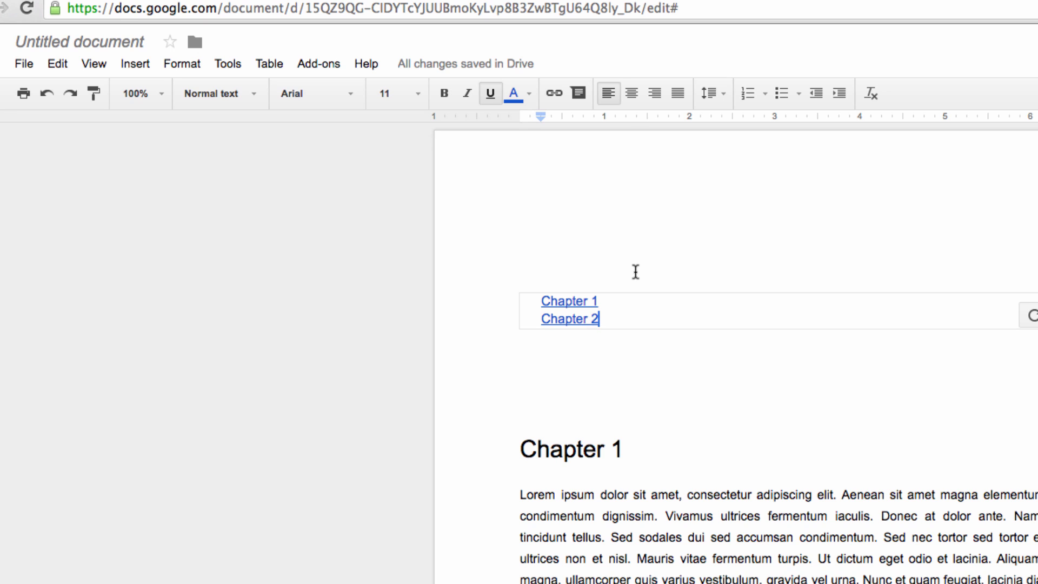
{"action": "left_click", "coordinate": [568, 301]}
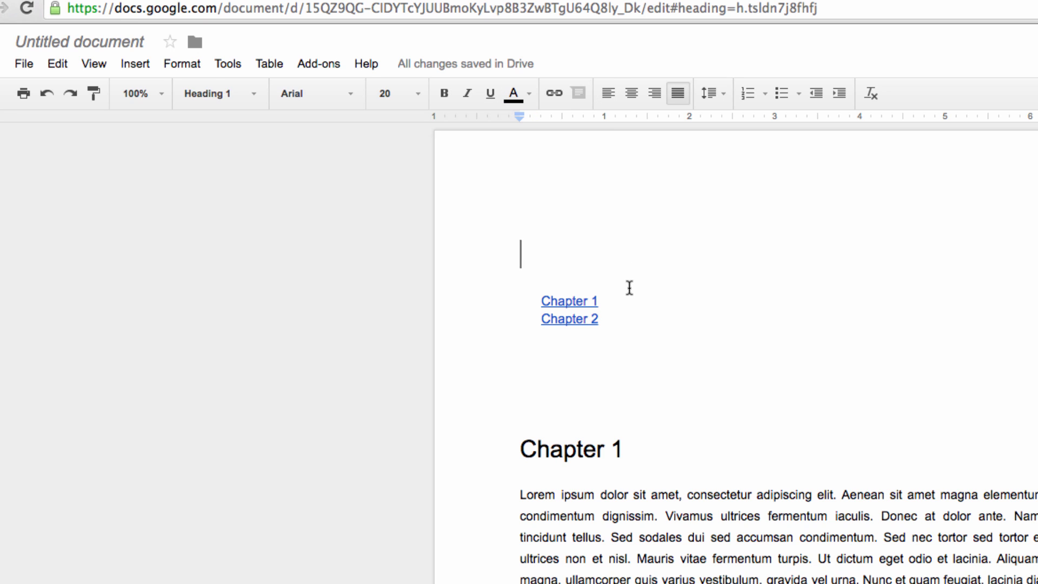
{"action": "mouse_move", "coordinate": [582, 319]}
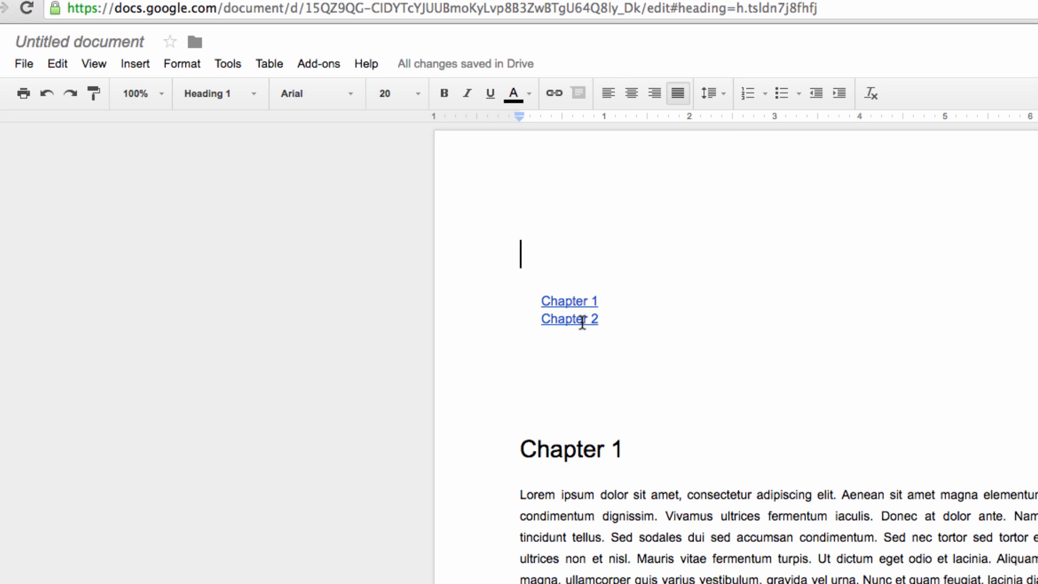
{"action": "left_click", "coordinate": [568, 318]}
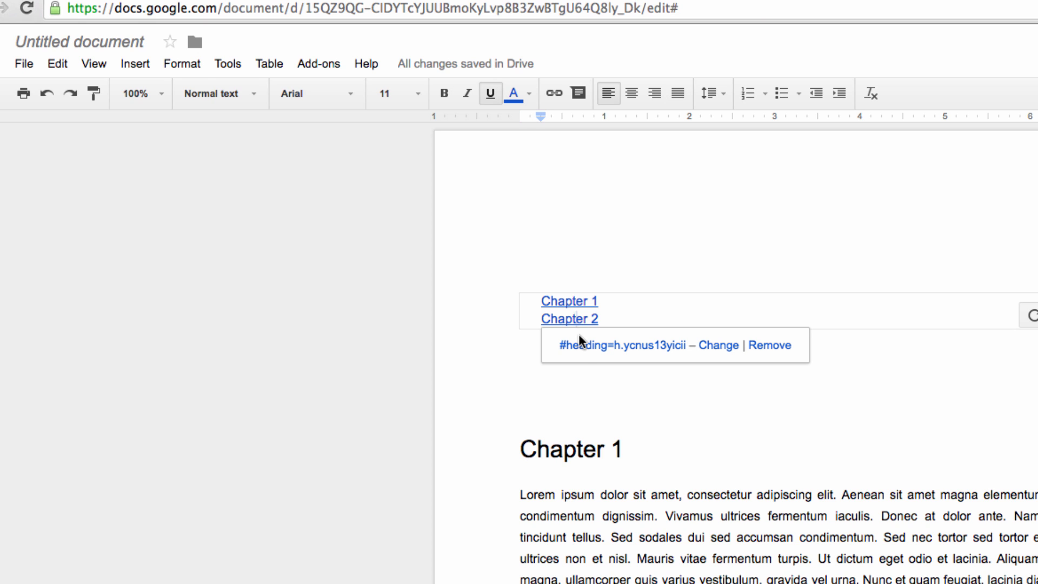
{"action": "left_click", "coordinate": [567, 301]}
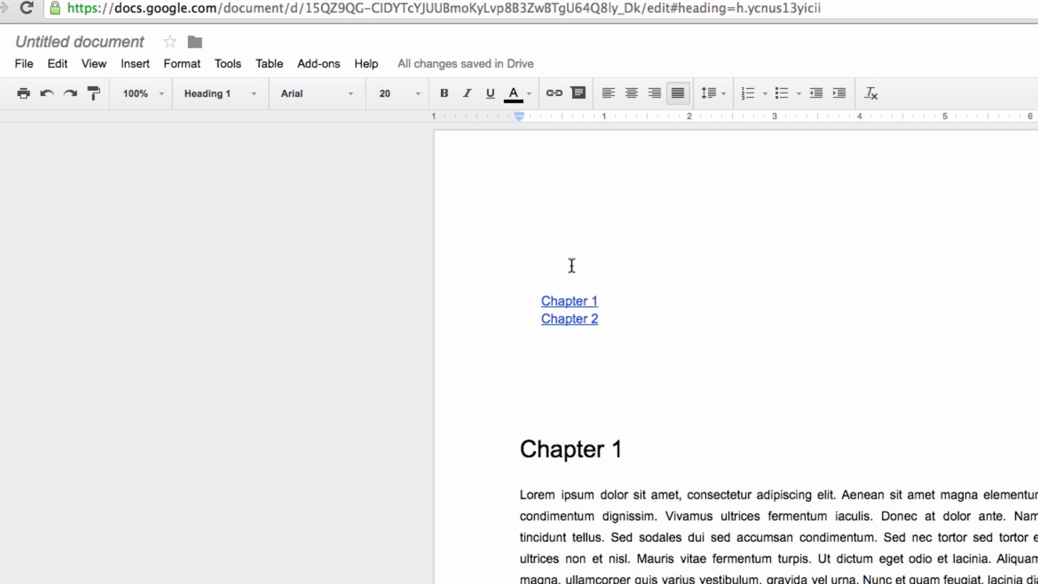
Apply Heading 2 style to the Subheading 1 line.
{"action": "scroll", "scroll_direction": "down", "scroll_amount": 3}
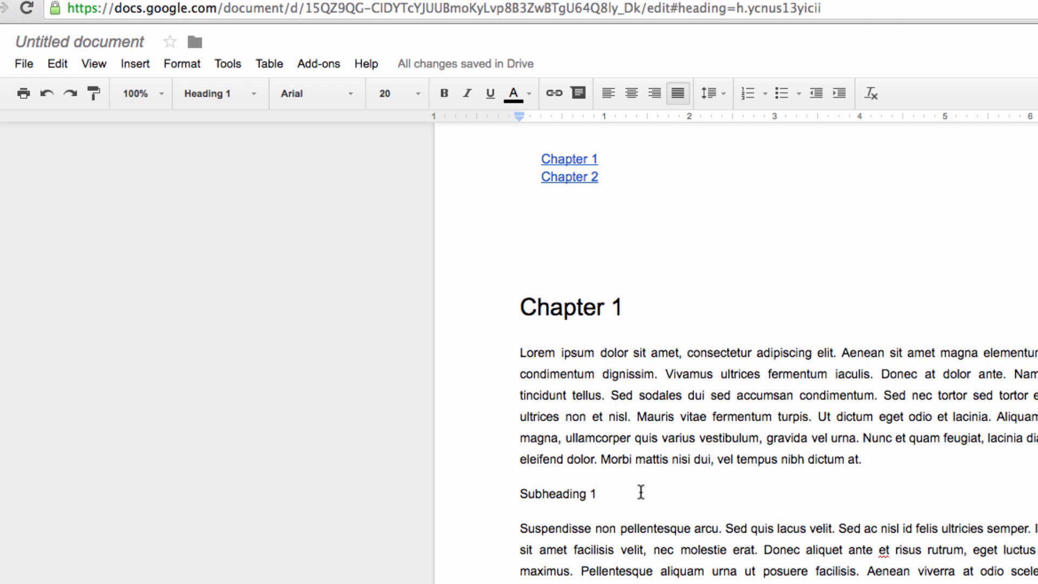
{"action": "double_click", "coordinate": [557, 493]}
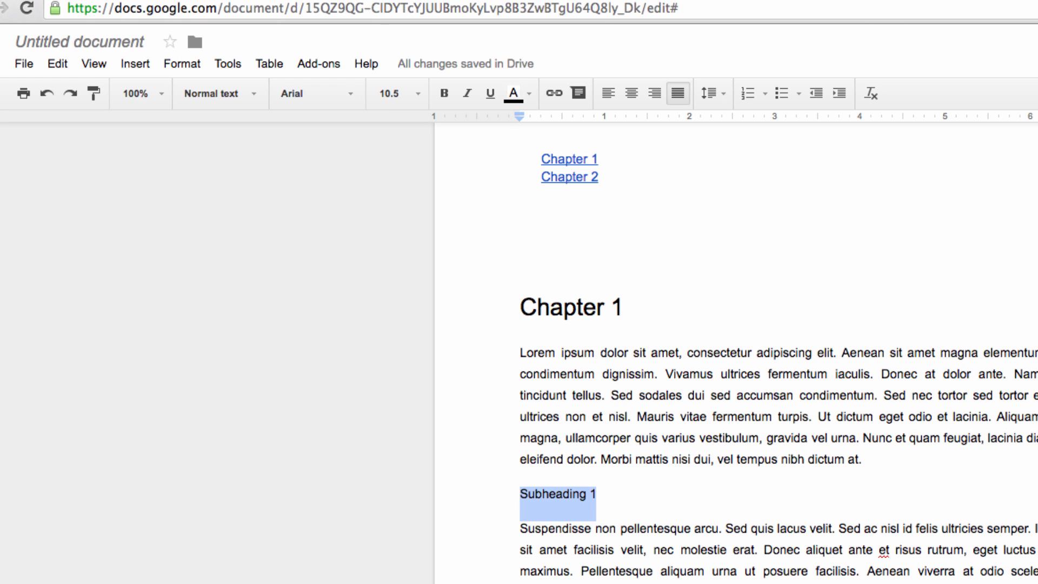
{"action": "left_click", "coordinate": [212, 93]}
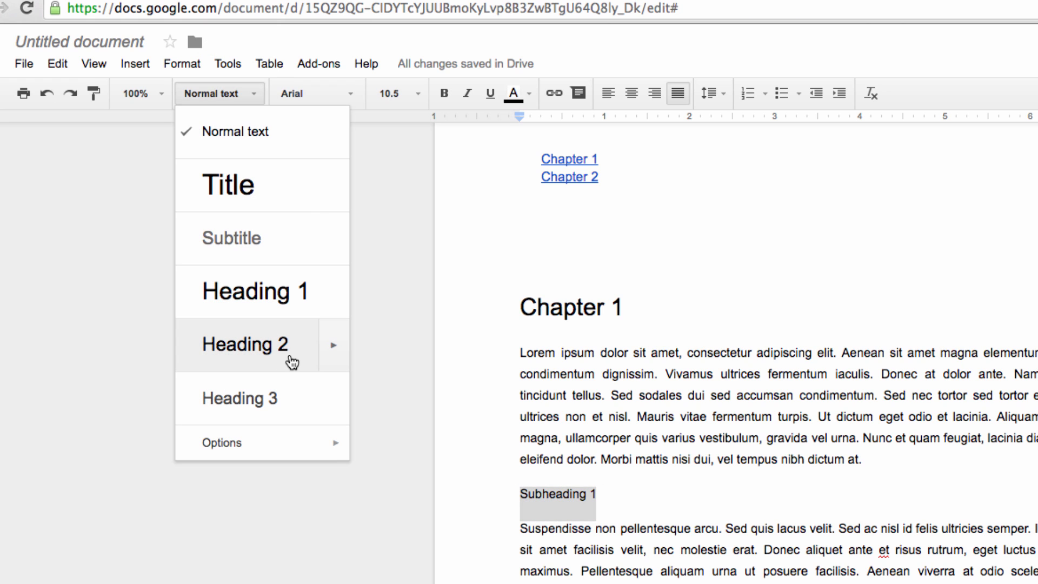
{"action": "left_click", "coordinate": [245, 344]}
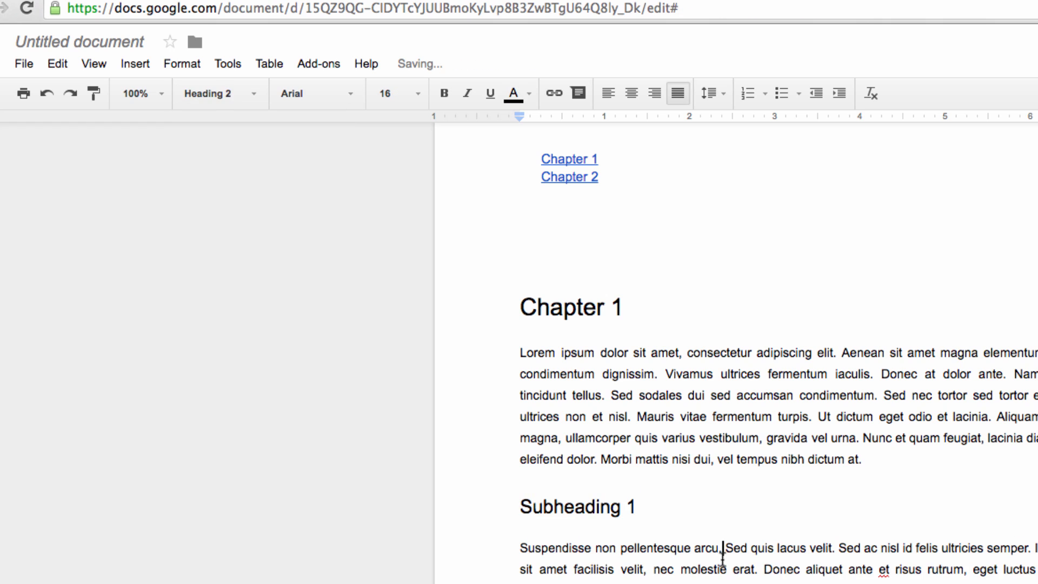
{"action": "scroll", "scroll_direction": "down", "scroll_amount": 3}
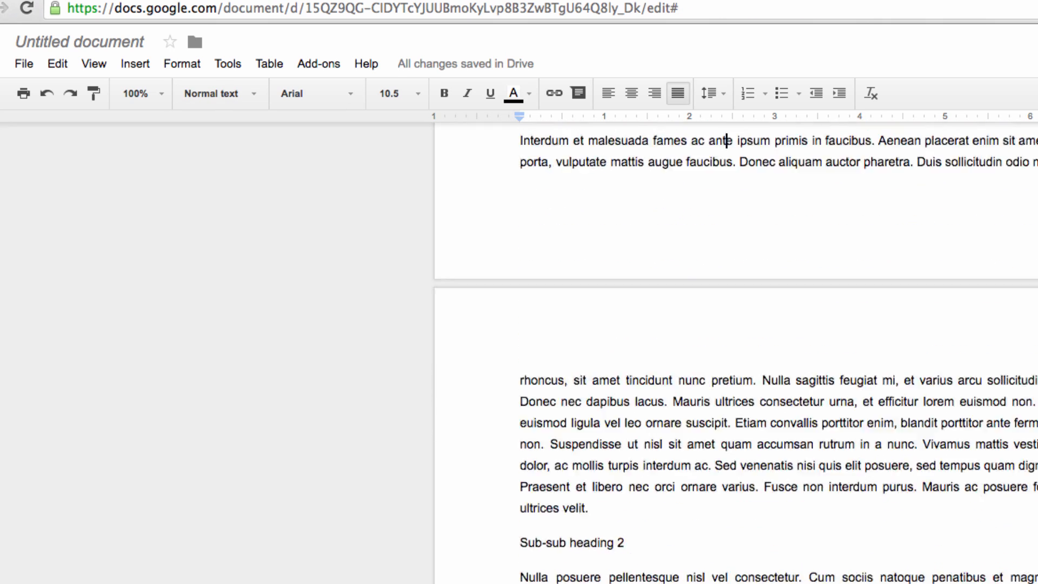
{"action": "scroll", "scroll_direction": "down", "scroll_amount": 3}
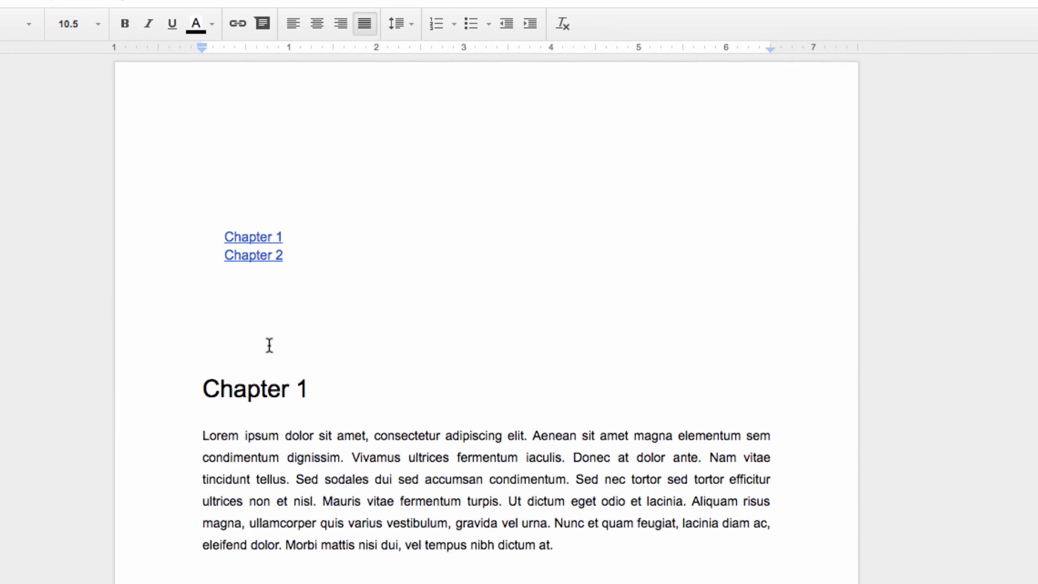
{"action": "mouse_move", "coordinate": [303, 245]}
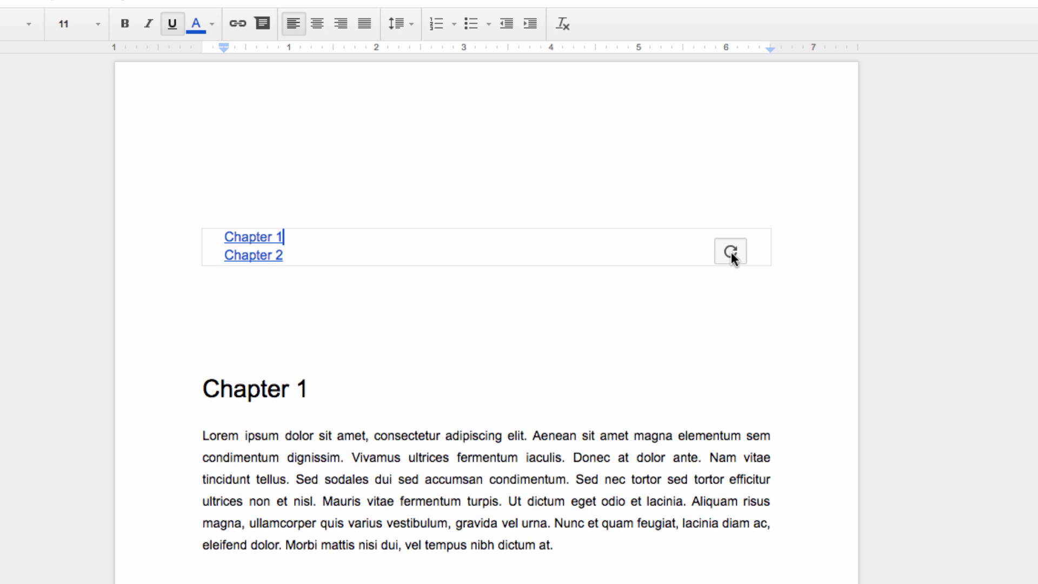
Refresh the table of contents so subheadings nest beneath the chapters.
{"action": "left_click", "coordinate": [729, 252]}
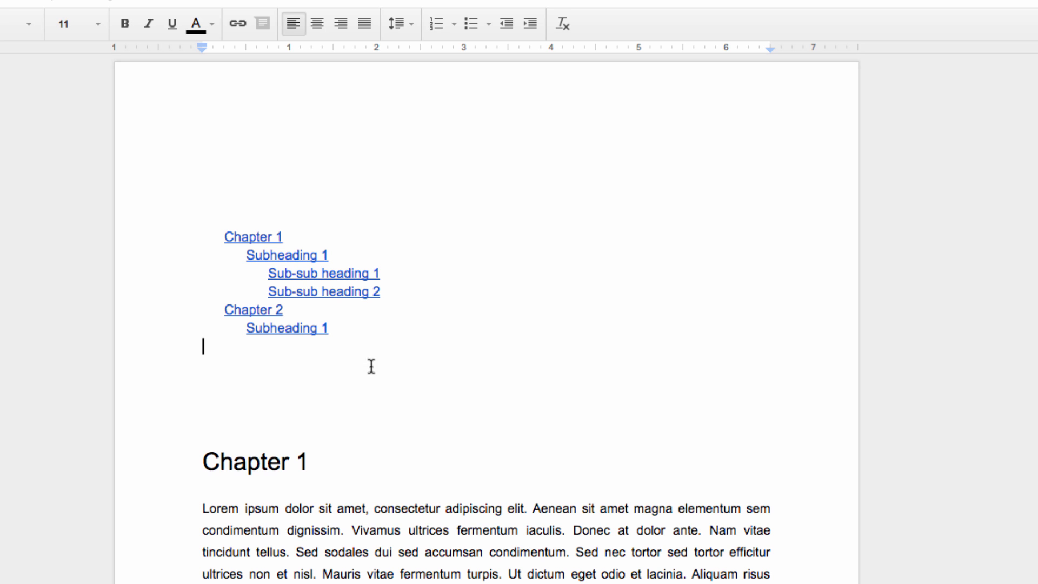
{"action": "left_click", "coordinate": [285, 327]}
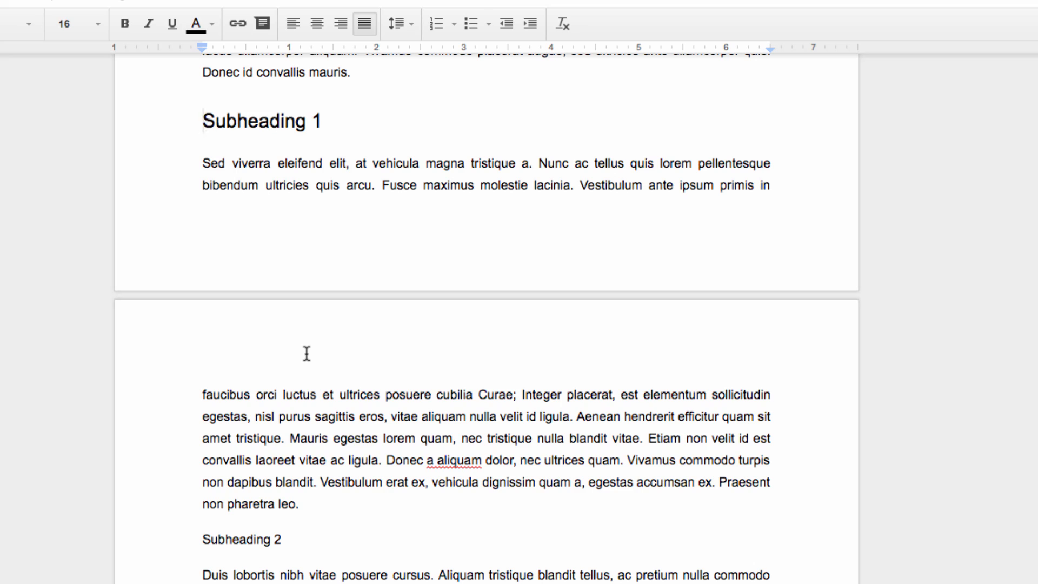
{"action": "scroll", "scroll_direction": "down", "scroll_amount": 3}
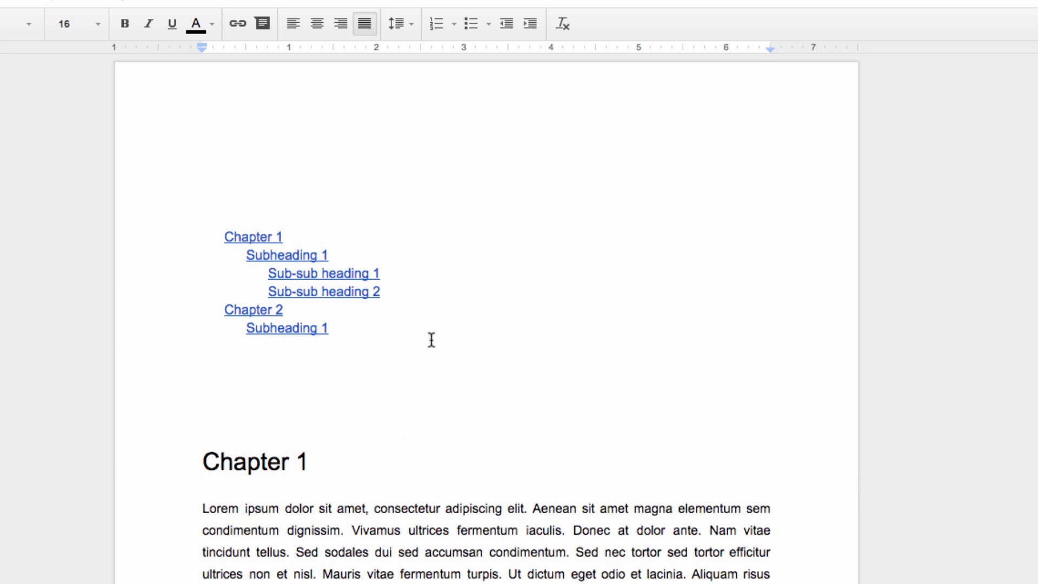
{"action": "mouse_move", "coordinate": [333, 402]}
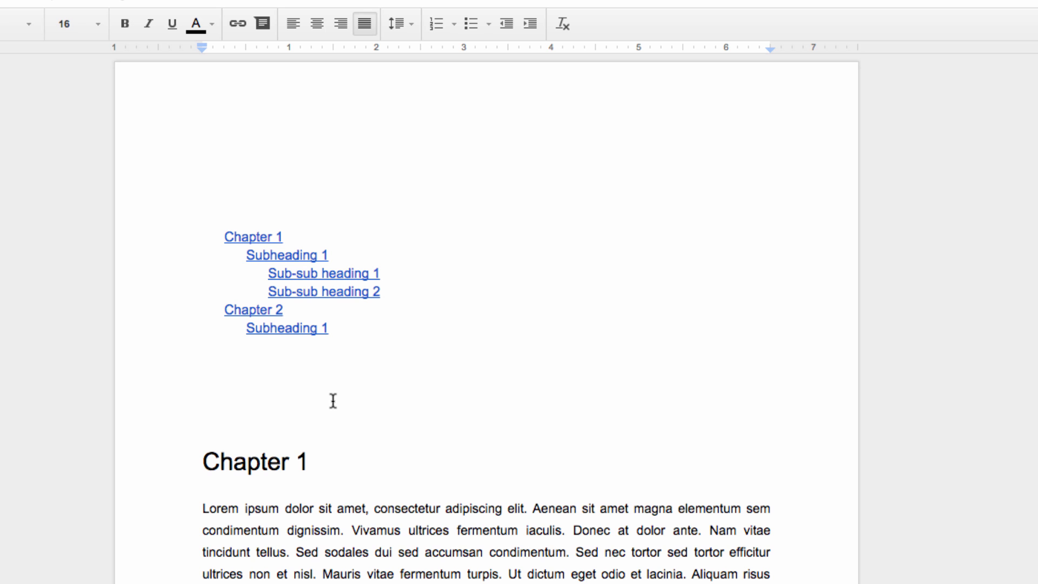